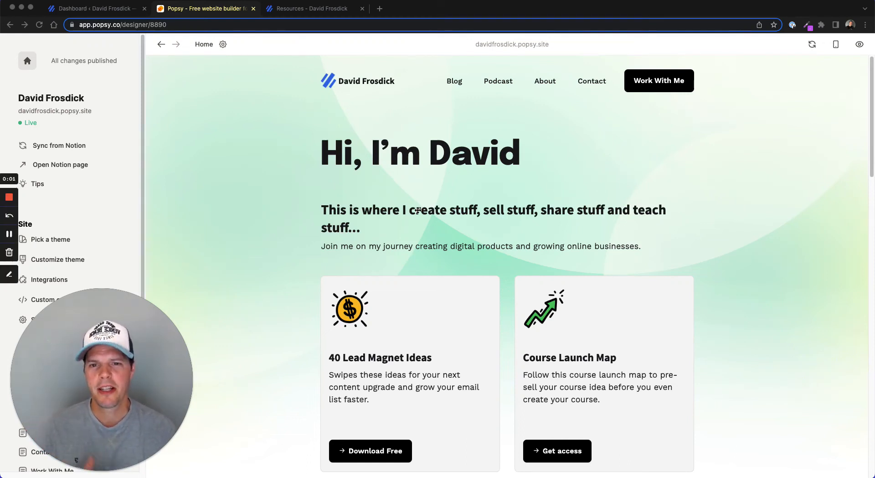
- Scroll to the footer and expand then collapse its Pages toggle to see the page list
{"action": "scroll", "scroll_direction": "down", "scroll_amount": 3}
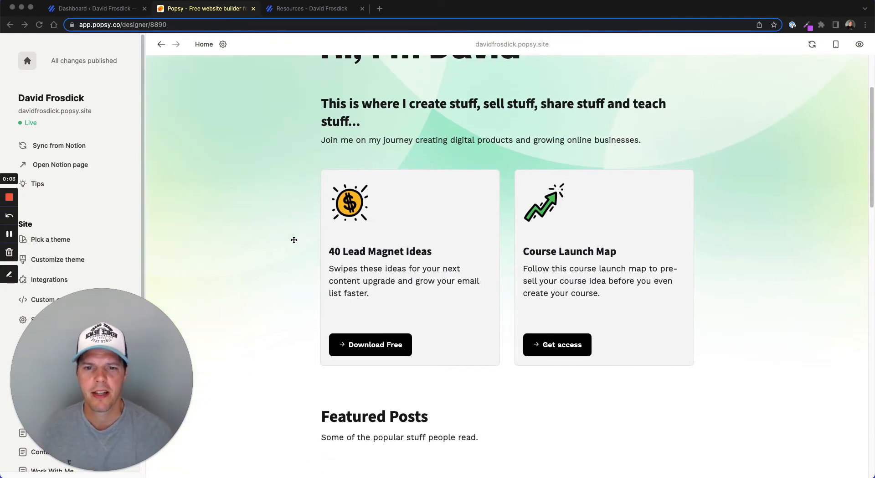
{"action": "scroll", "scroll_direction": "down", "scroll_amount": 3}
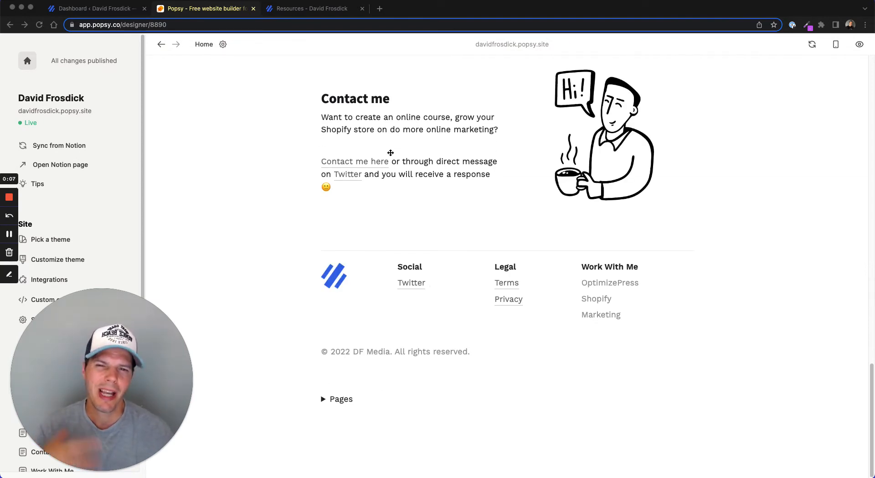
{"action": "mouse_move", "coordinate": [488, 205]}
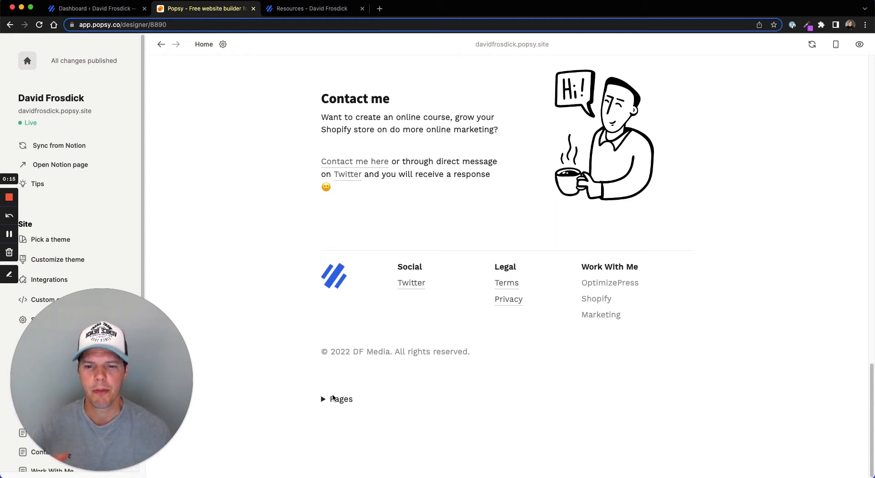
{"action": "left_click", "coordinate": [323, 399]}
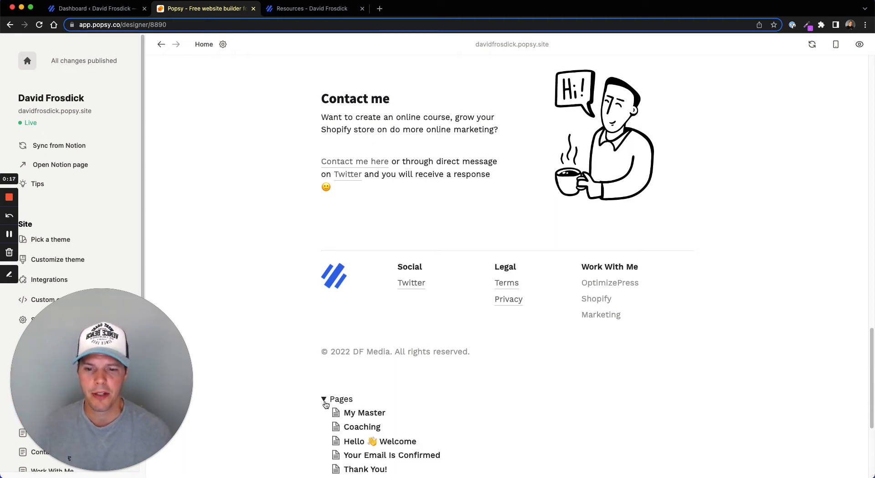
{"action": "left_click", "coordinate": [324, 400]}
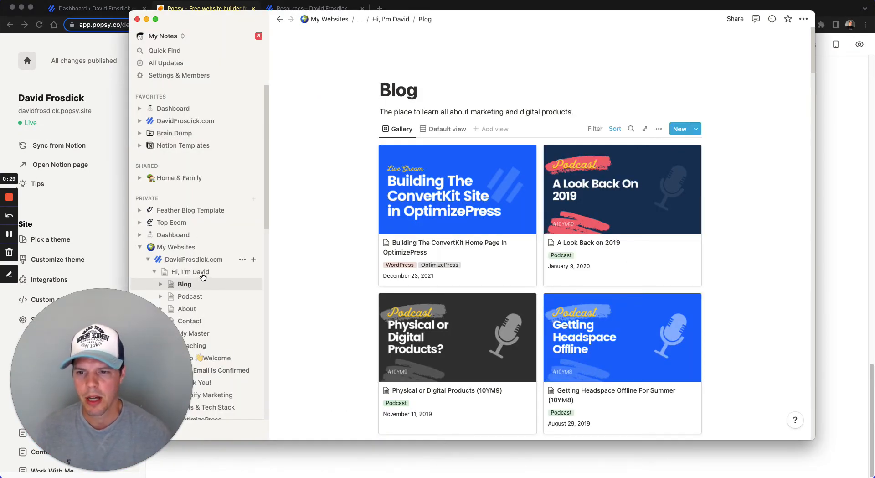
- View the Hi, I'm David page in Notion and scroll to its Pages toggle
{"action": "left_click", "coordinate": [190, 272]}
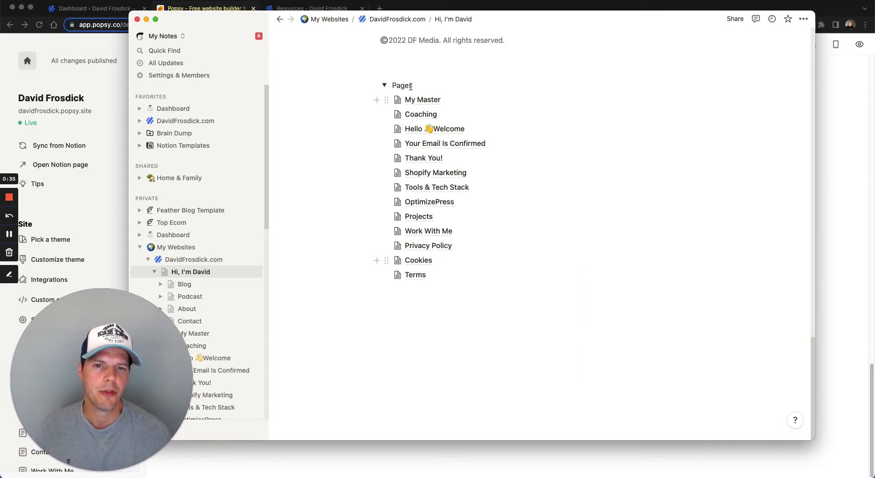
{"action": "scroll", "scroll_direction": "down", "scroll_amount": 3}
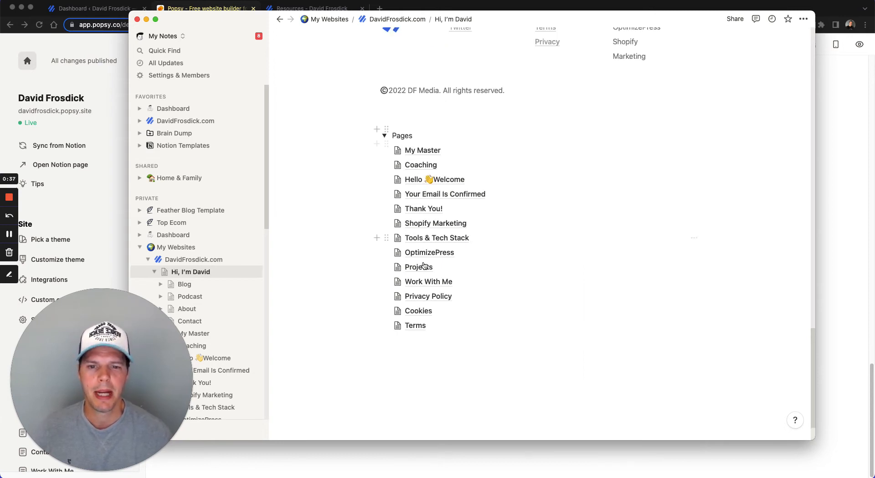
{"action": "mouse_move", "coordinate": [840, 166]}
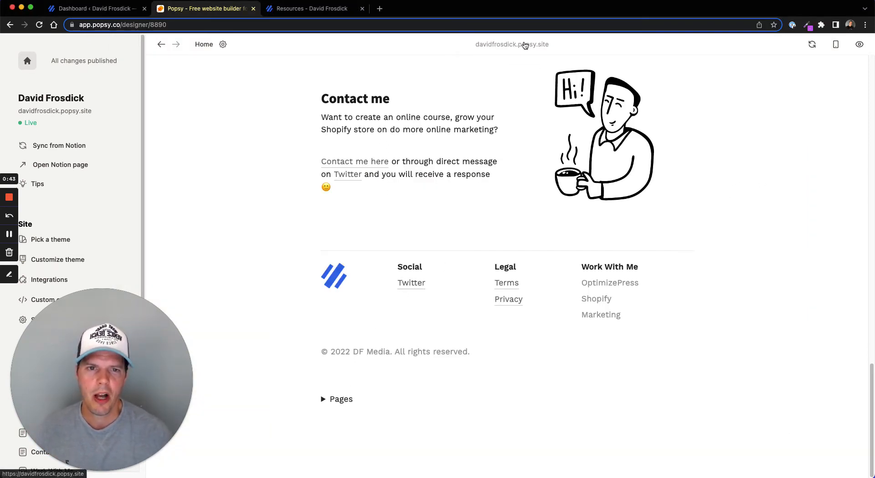
- Load davidfrosdick.popsy.site in a new tab and scroll down the live page
{"action": "left_click", "coordinate": [379, 8]}
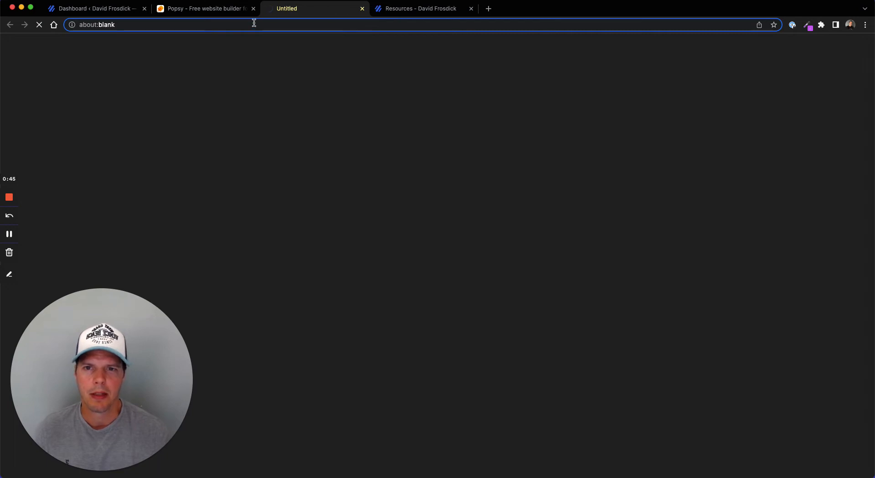
{"action": "type", "text": "davidfrosdick.popsy.site"}
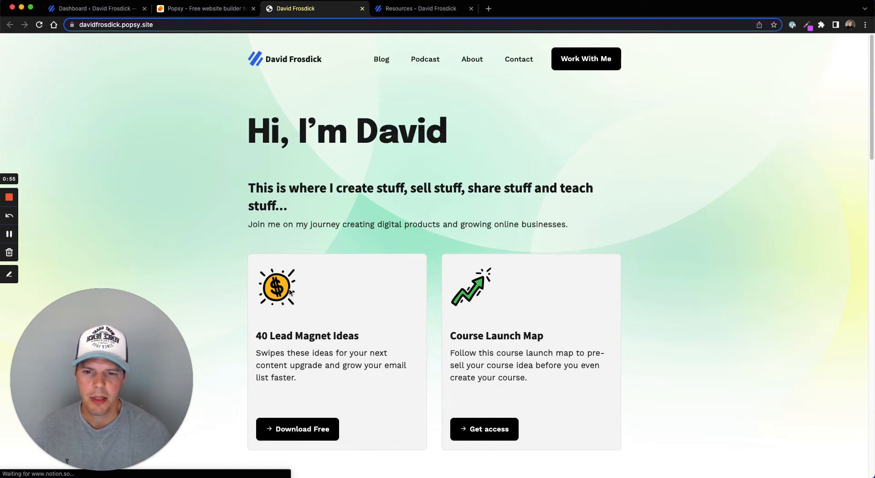
{"action": "scroll", "scroll_direction": "down", "scroll_amount": 3}
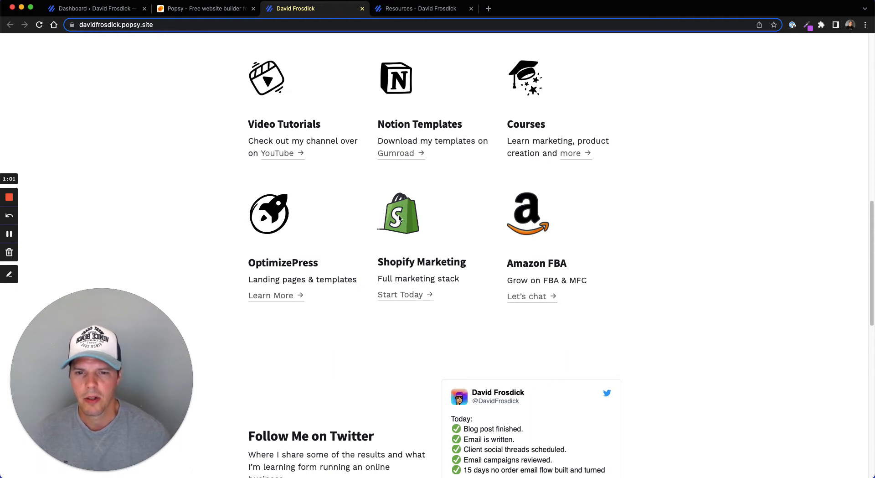
- View the Shopify image in its own tab, then close it to return to the site
{"action": "right_click", "coordinate": [399, 213]}
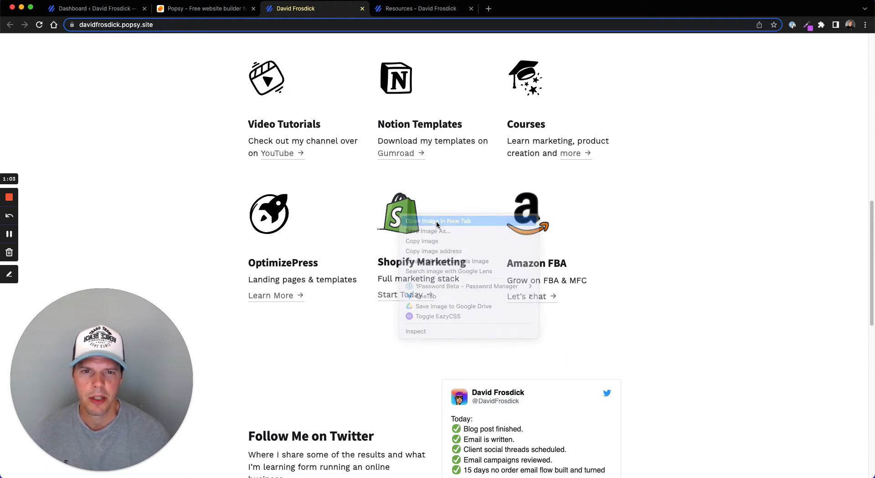
{"action": "left_click", "coordinate": [439, 221]}
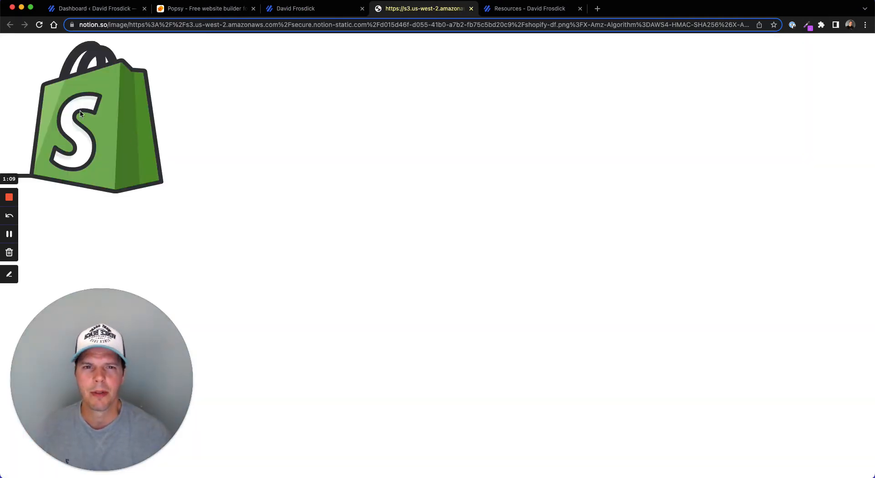
{"action": "mouse_move", "coordinate": [106, 89]}
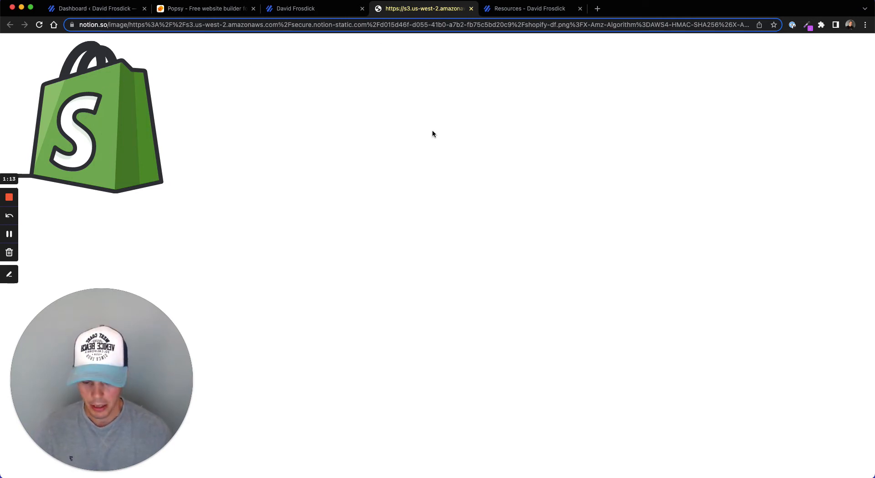
{"action": "left_click", "coordinate": [313, 8]}
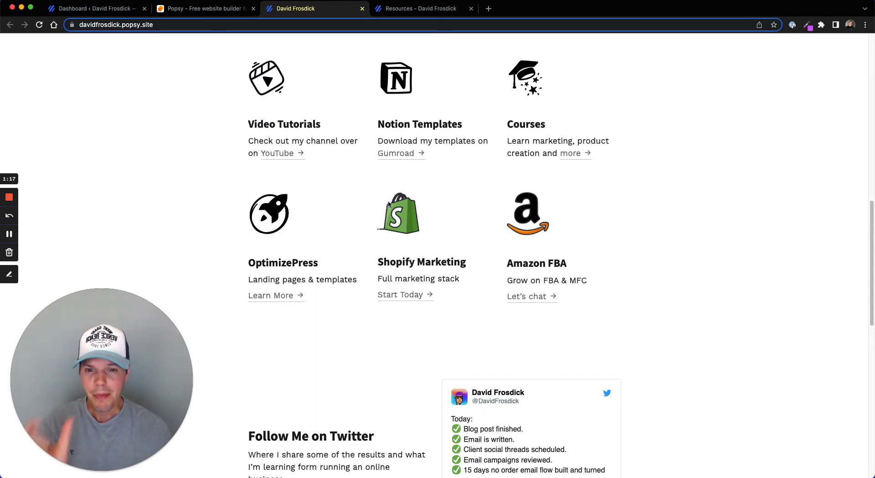
- Scroll the live site to the footer's copyright line and Pages toggle, dismissing the context menu
{"action": "scroll", "scroll_direction": "down", "scroll_amount": 3}
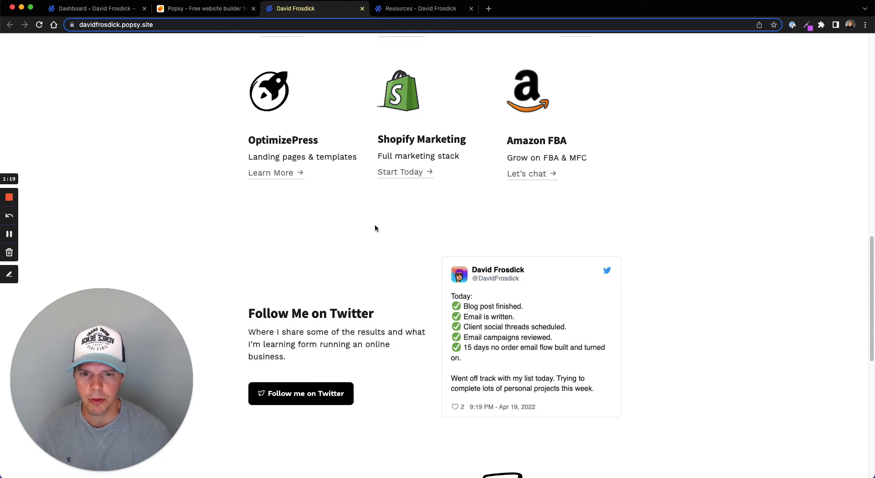
{"action": "scroll", "scroll_direction": "down", "scroll_amount": 3}
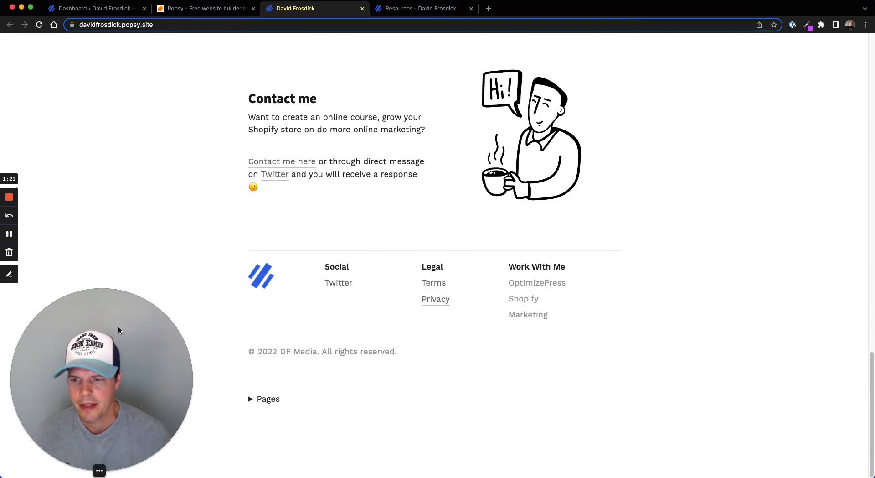
{"action": "left_click_drag", "start_coordinate": [100, 379], "coordinate": [109, 139]}
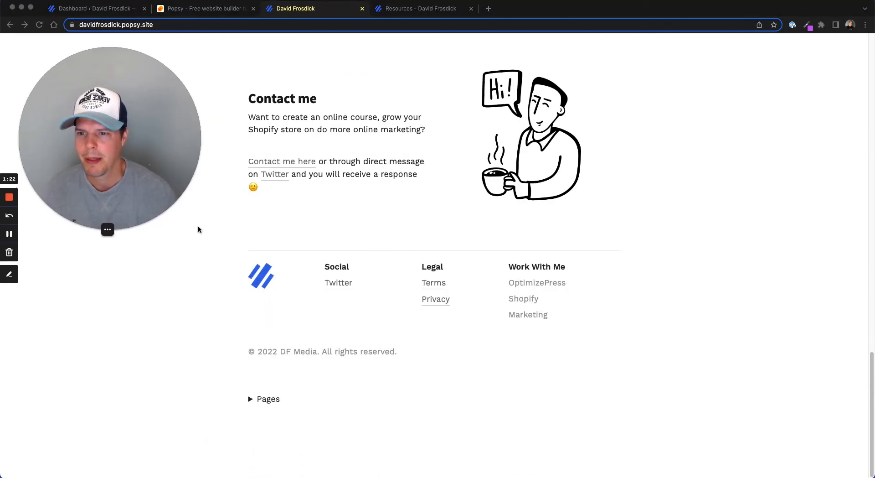
{"action": "right_click", "coordinate": [190, 389]}
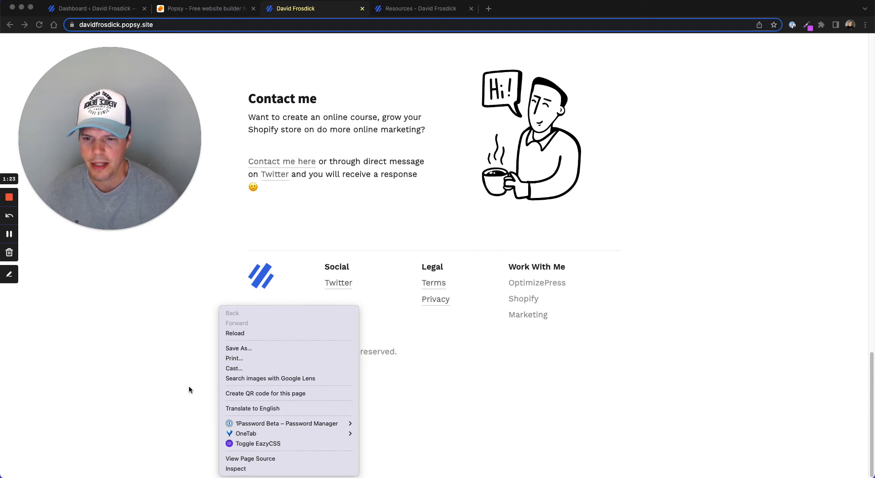
{"action": "left_click", "coordinate": [229, 337]}
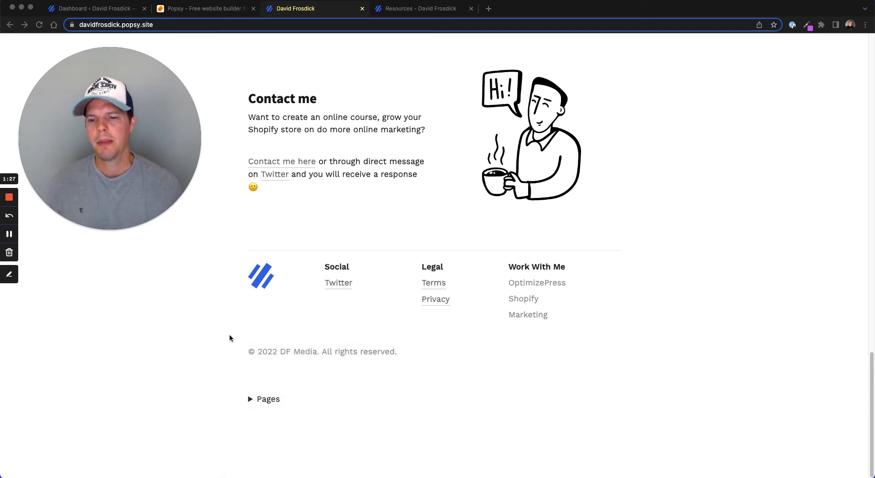
{"action": "mouse_move", "coordinate": [280, 318]}
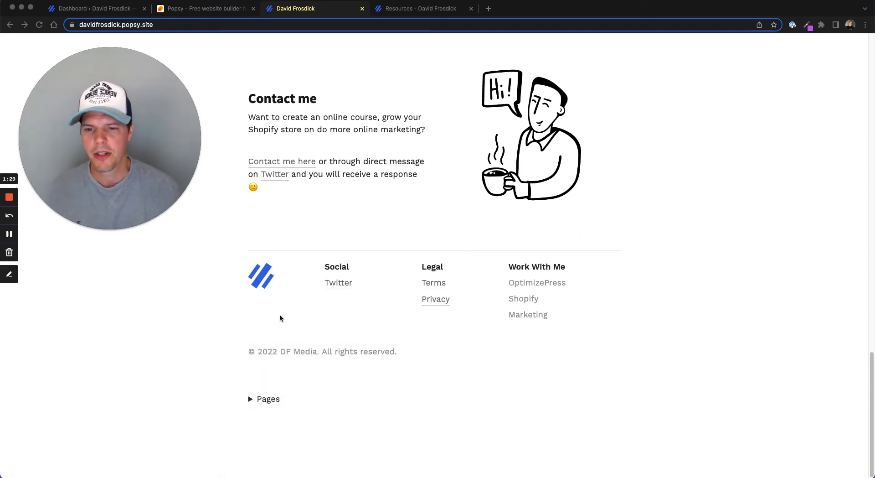
- Inspect the Pages toggle in DevTools and hide it with a display: none style rule
{"action": "key", "text": "F12"}
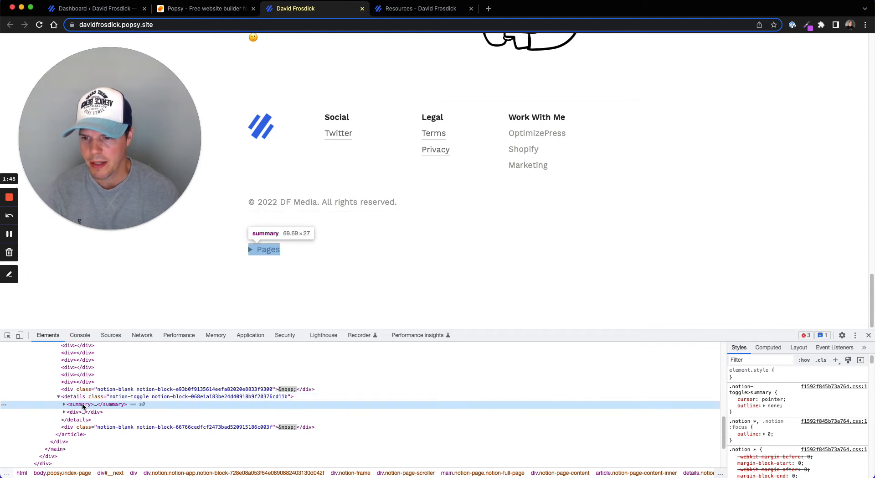
{"action": "left_click", "coordinate": [73, 397]}
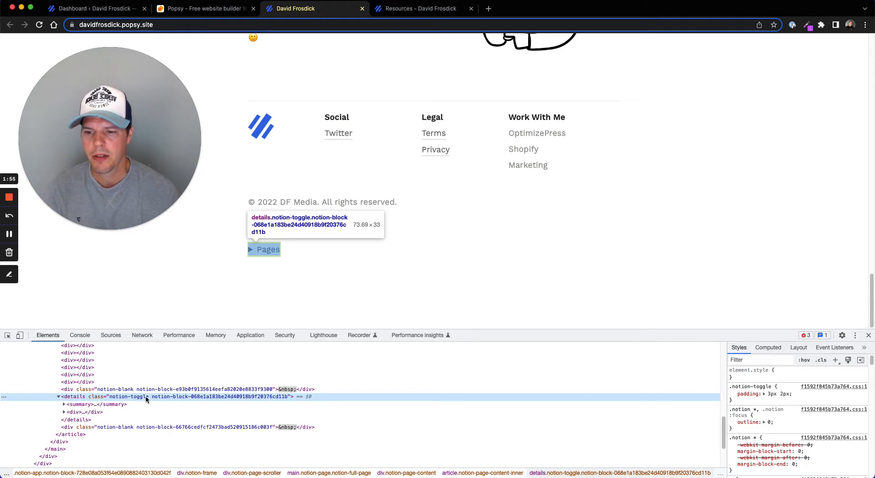
{"action": "mouse_move", "coordinate": [759, 377]}
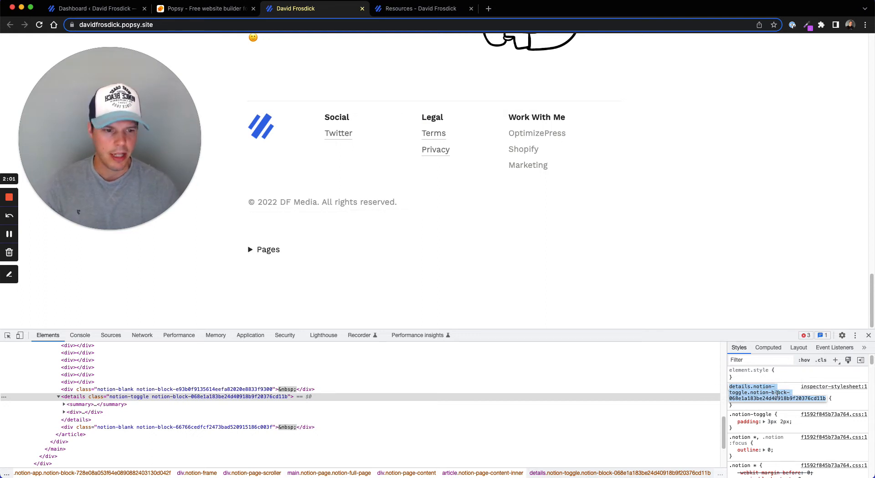
{"action": "mouse_move", "coordinate": [268, 249]}
{"action": "type", "text": "display: none;"}
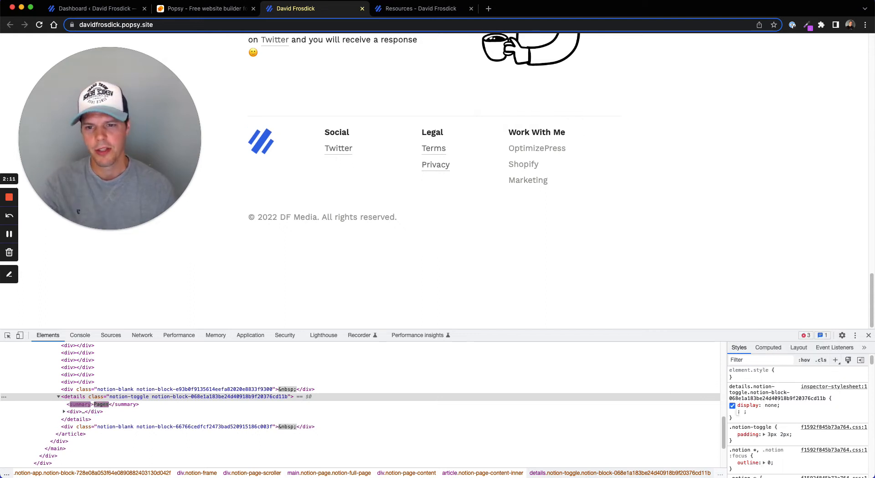
{"action": "left_click", "coordinate": [733, 405]}
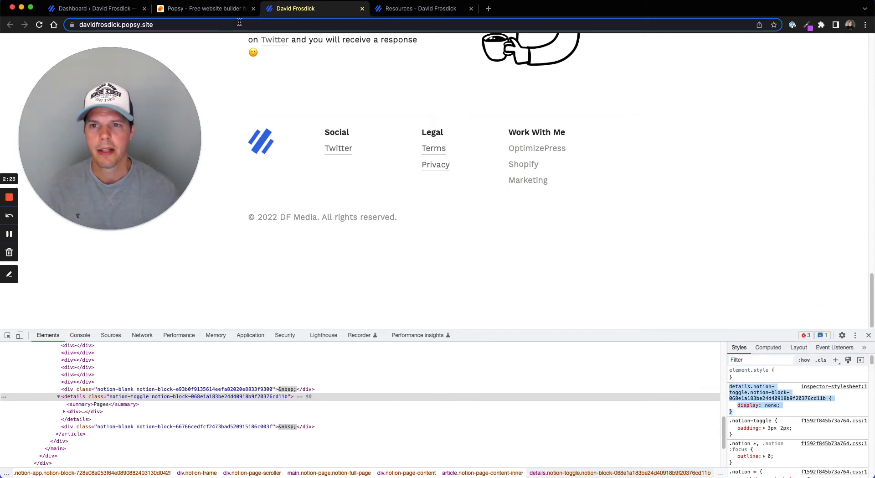
{"action": "left_click", "coordinate": [205, 8]}
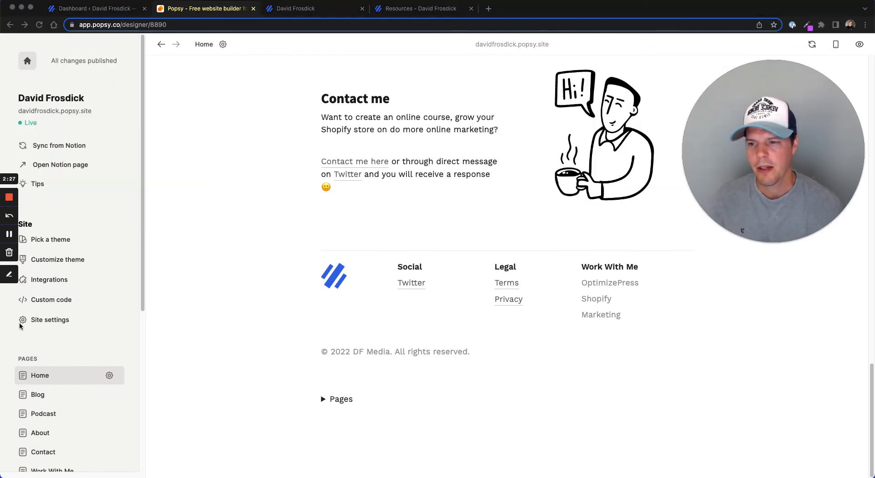
- Wrap the Pages-toggle rule in <style></style> in Custom code, save, and check the footer
{"action": "left_click", "coordinate": [51, 299]}
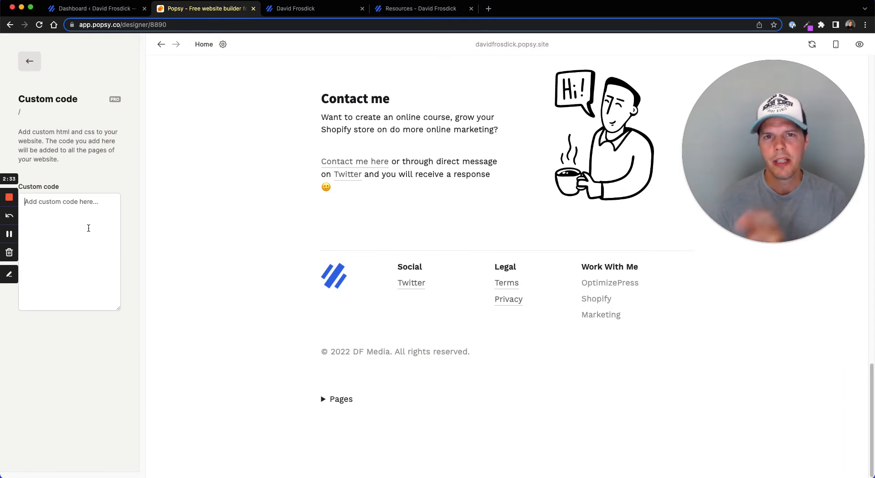
{"action": "type", "text": "<st"}
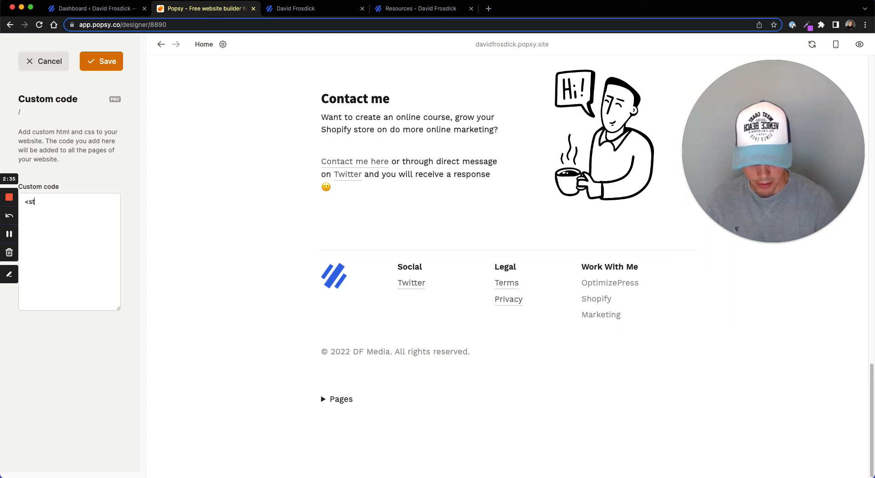
{"action": "type", "text": "yle>"}
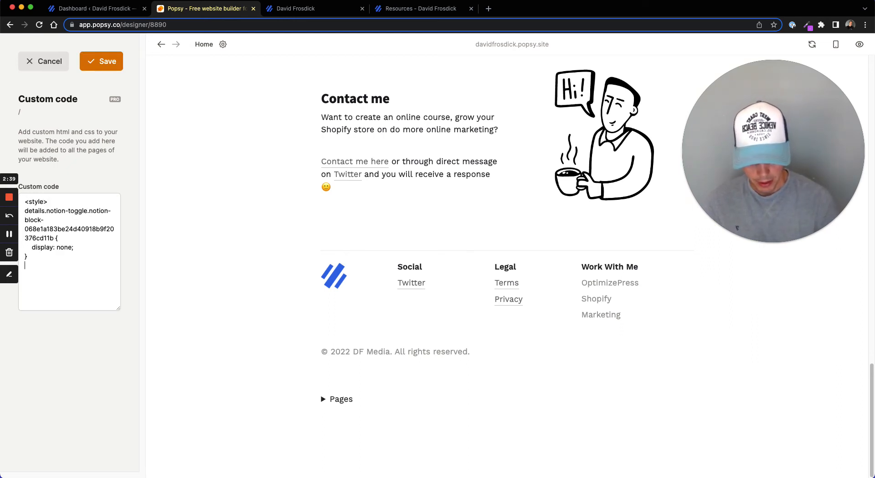
{"action": "type", "text": "</style>"}
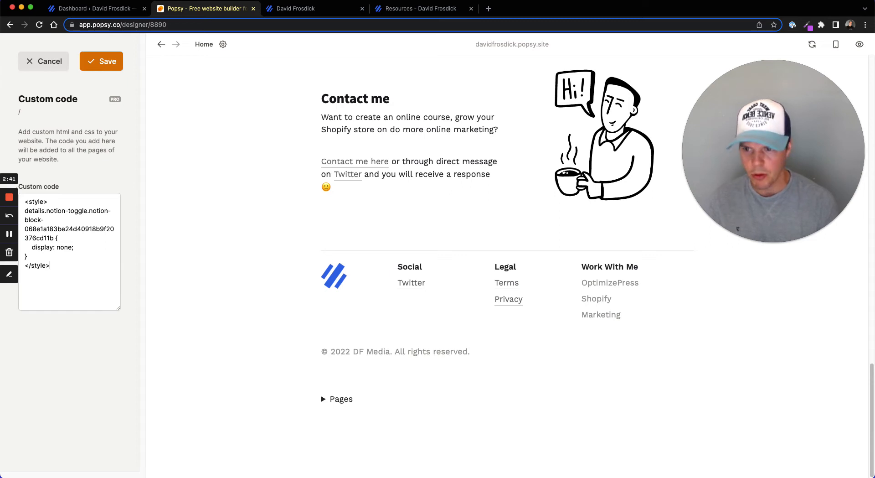
{"action": "left_click", "coordinate": [101, 62]}
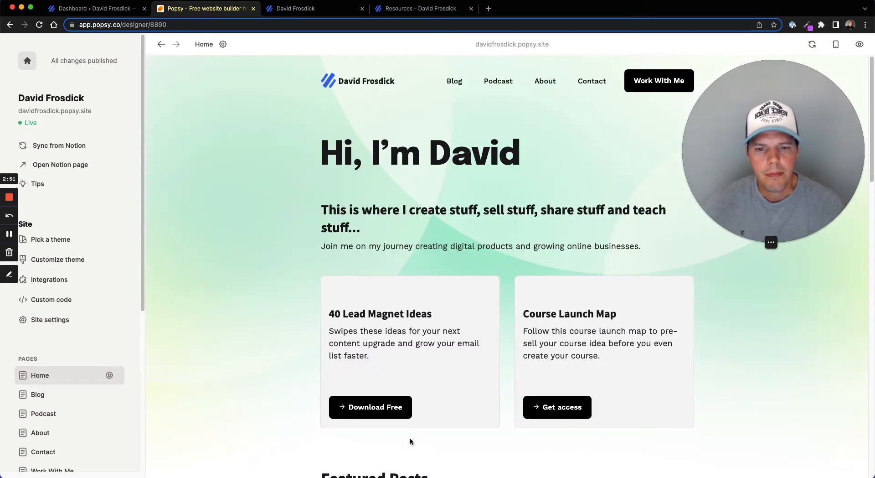
{"action": "scroll", "scroll_direction": "down", "scroll_amount": 3}
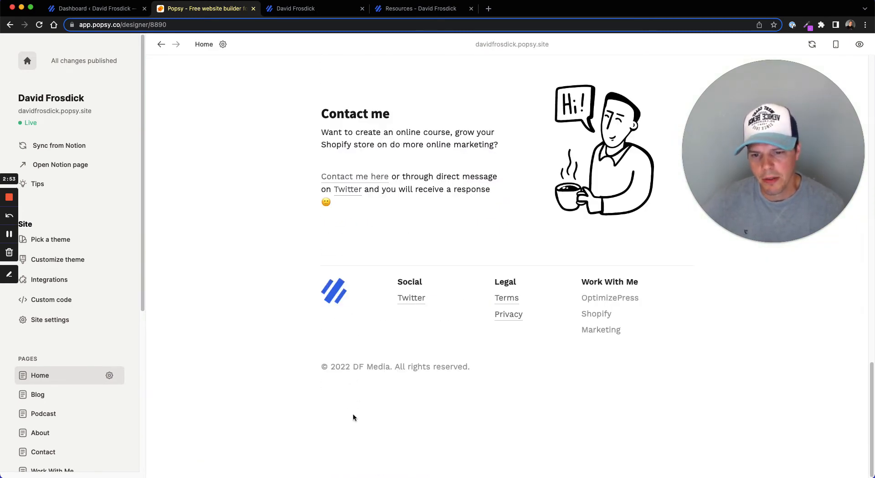
- Switch to the live davidfrosdick.popsy.site tab to check its footer
{"action": "left_click", "coordinate": [315, 9]}
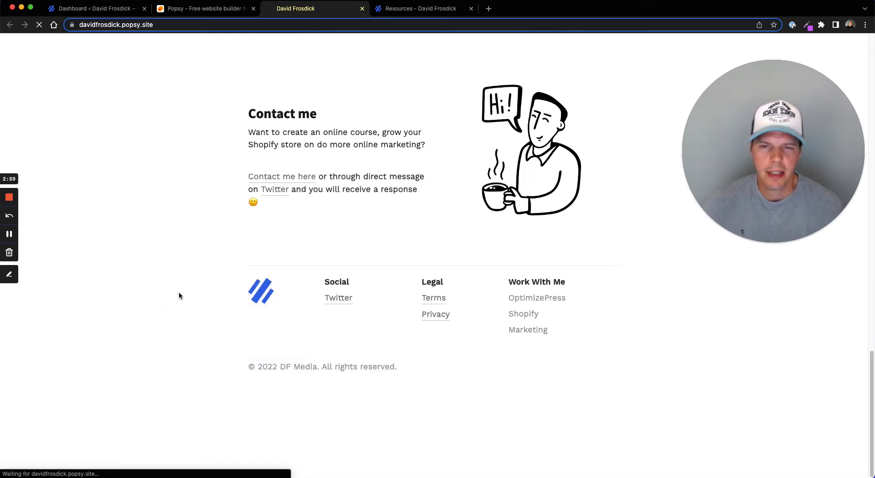
{"action": "mouse_move", "coordinate": [175, 215]}
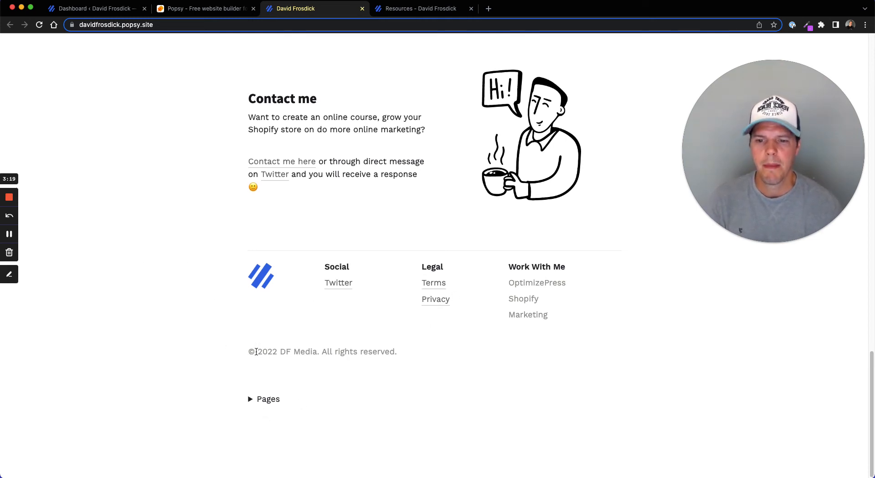
- Inspect the copyright line to find its div class in DevTools Elements
{"action": "right_click", "coordinate": [265, 351]}
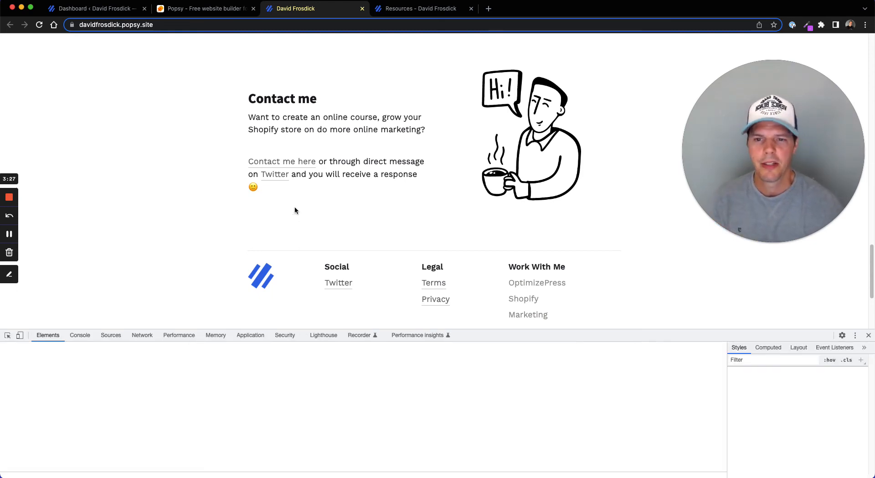
{"action": "scroll", "scroll_direction": "down", "scroll_amount": 3}
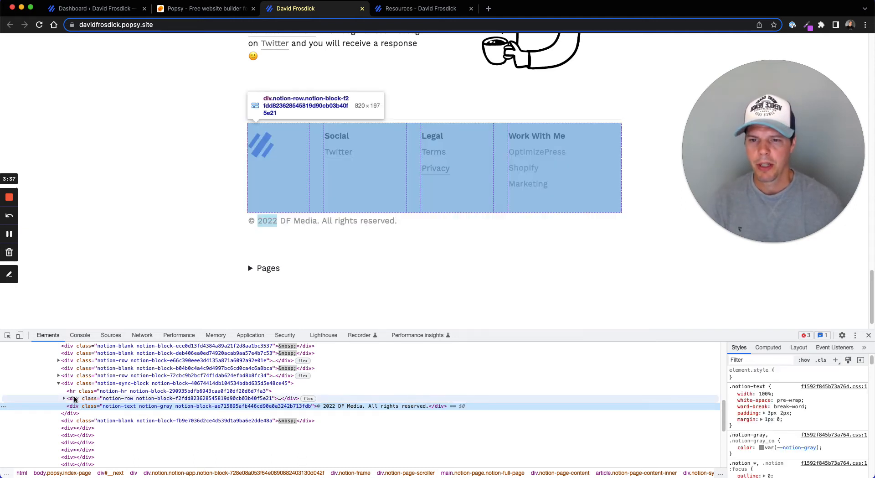
{"action": "mouse_move", "coordinate": [192, 406]}
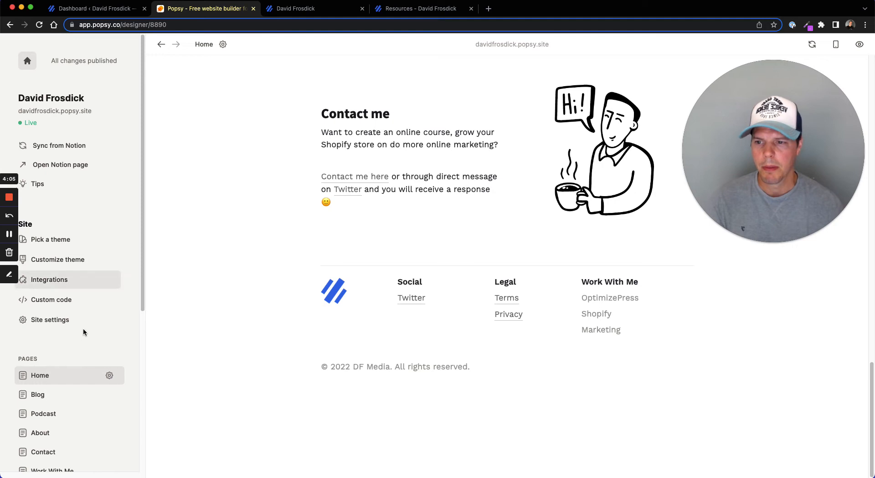
- Save a .notion-text.notion-gray font-size: 12px rule in Custom code
{"action": "left_click", "coordinate": [51, 299]}
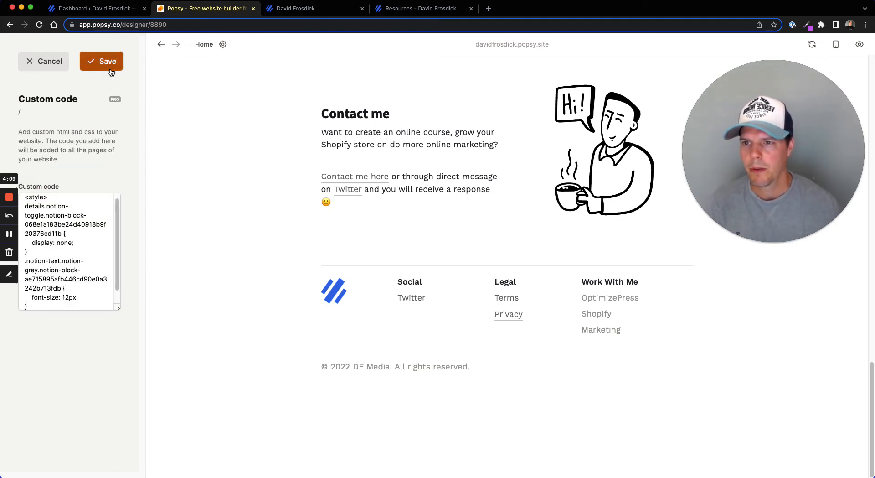
{"action": "left_click", "coordinate": [101, 61]}
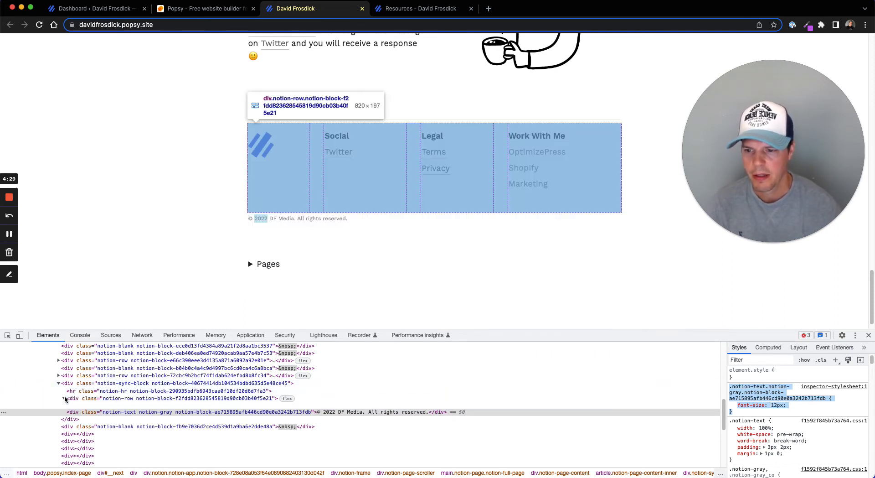
- Select the footer notion-row div to trial a 15px font-size rule
{"action": "left_click", "coordinate": [64, 397]}
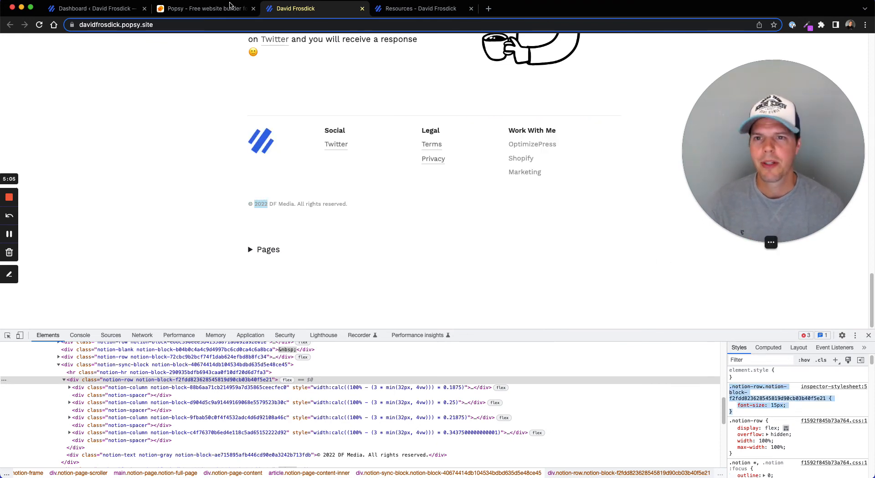
- Return to the Popsy designer and reload the home page preview
{"action": "left_click", "coordinate": [205, 8]}
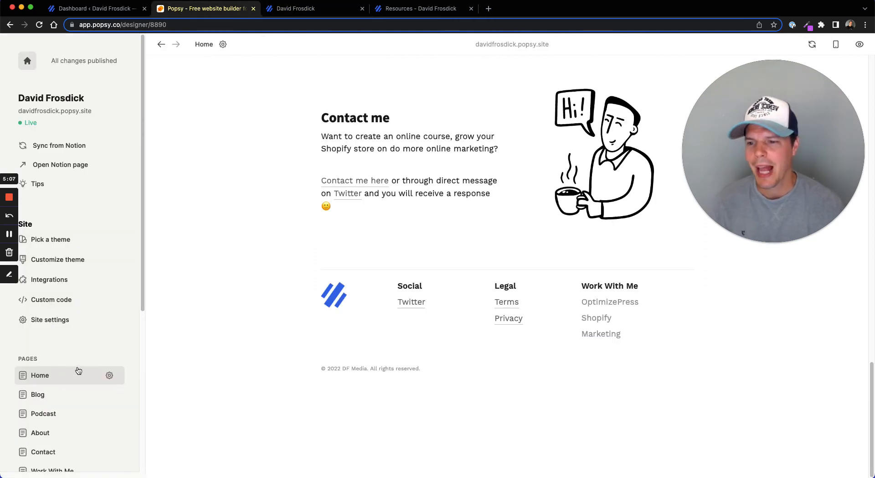
{"action": "left_click", "coordinate": [51, 299]}
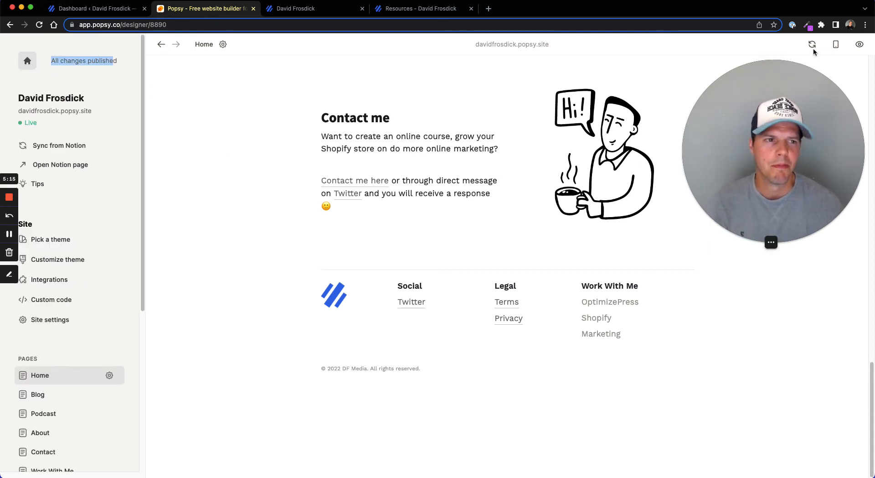
{"action": "left_click", "coordinate": [812, 44]}
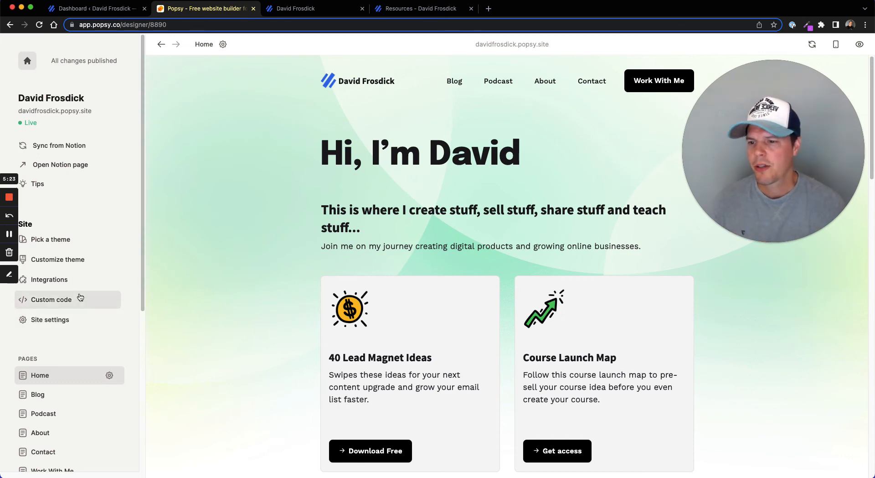
- Review Customize theme settings: background, logo, navigation bar, title, headings and text styles
{"action": "left_click", "coordinate": [57, 259]}
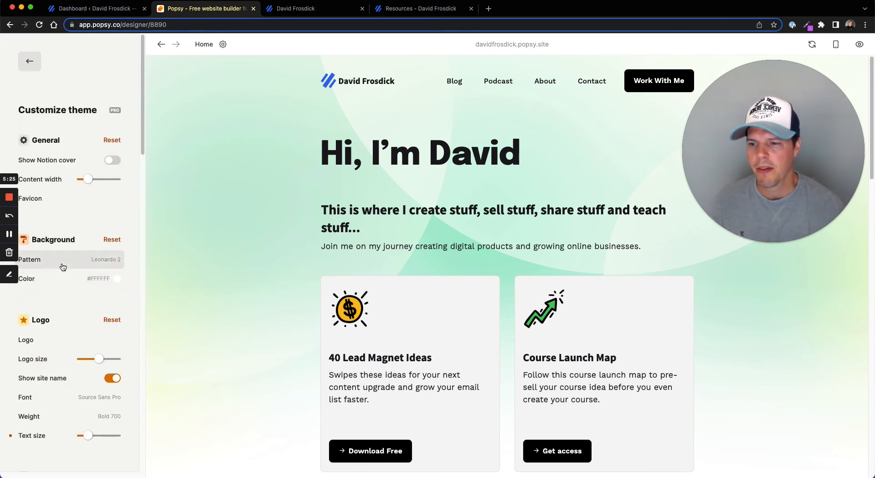
{"action": "scroll", "scroll_direction": "down", "scroll_amount": 3}
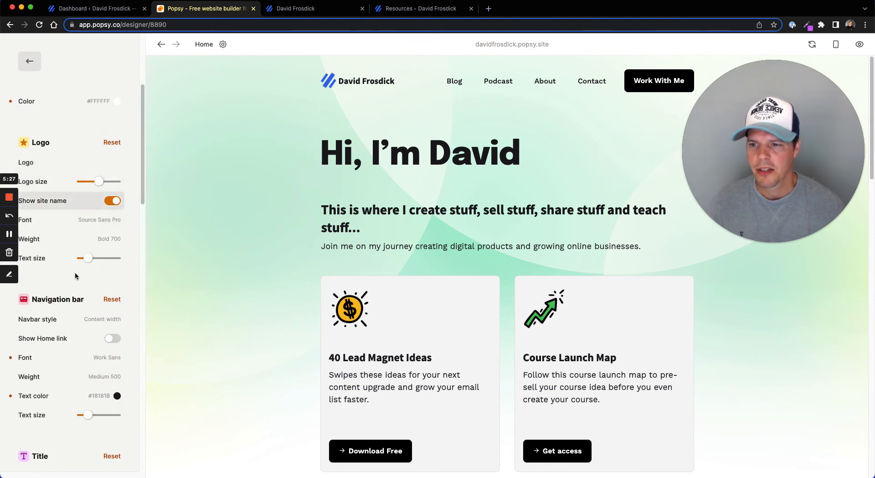
{"action": "scroll", "scroll_direction": "down", "scroll_amount": 3}
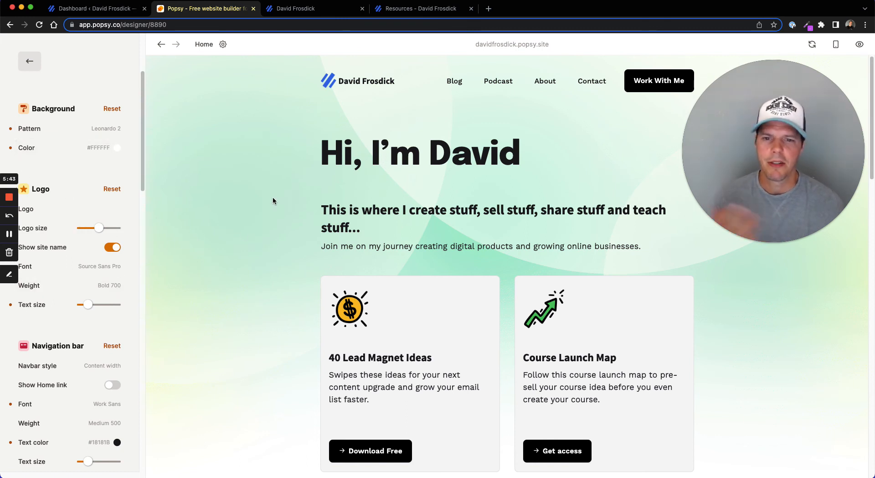
{"action": "scroll", "scroll_direction": "down", "scroll_amount": 3}
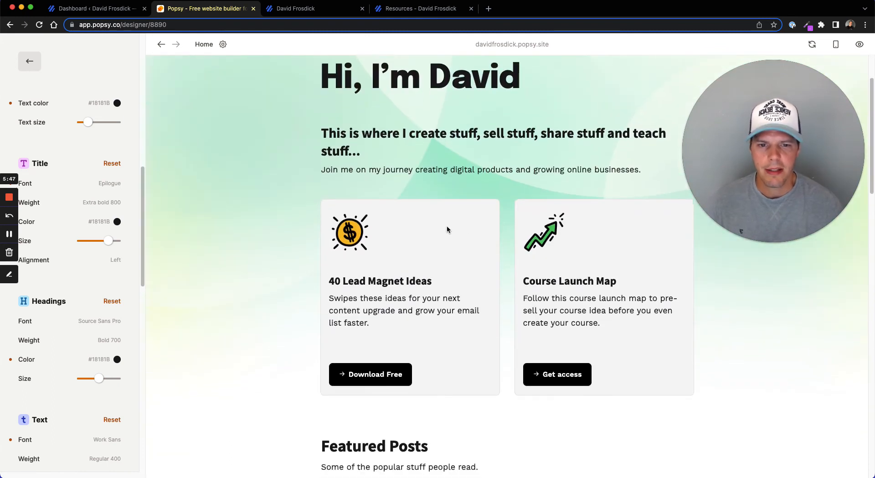
{"action": "mouse_move", "coordinate": [557, 266]}
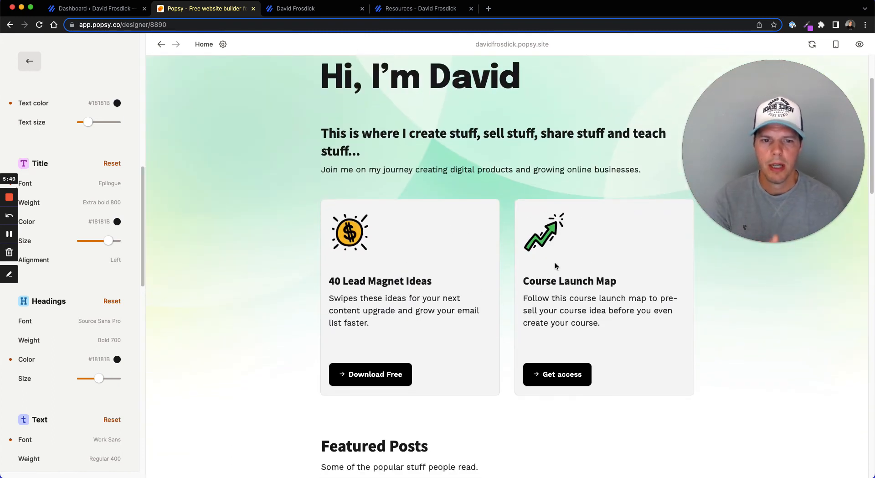
{"action": "scroll", "scroll_direction": "down", "scroll_amount": 3}
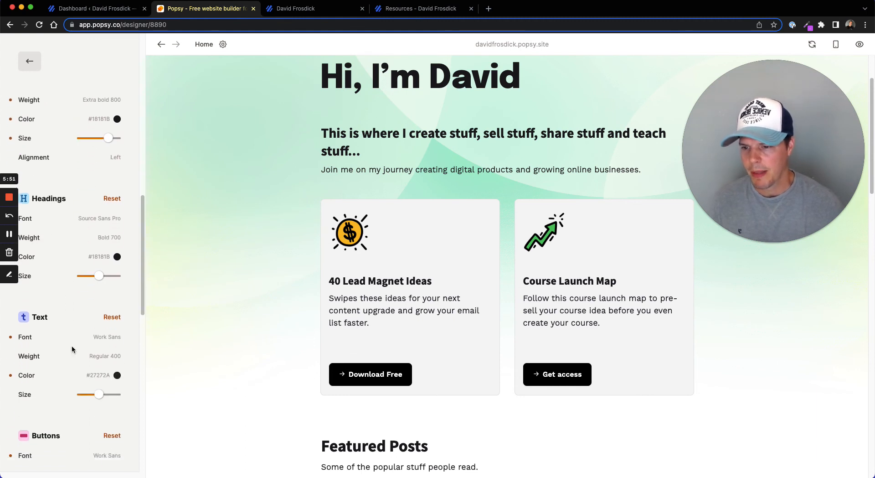
{"action": "scroll", "scroll_direction": "down", "scroll_amount": 3}
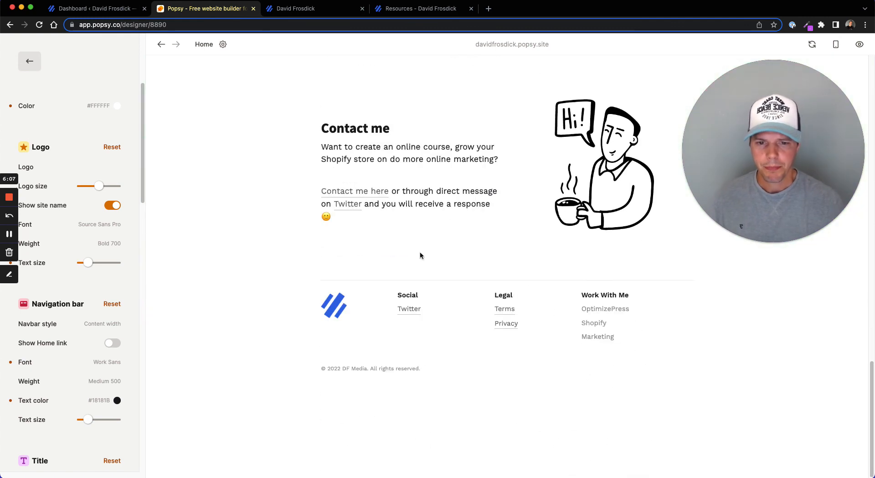
{"action": "scroll", "scroll_direction": "up", "scroll_amount": 3}
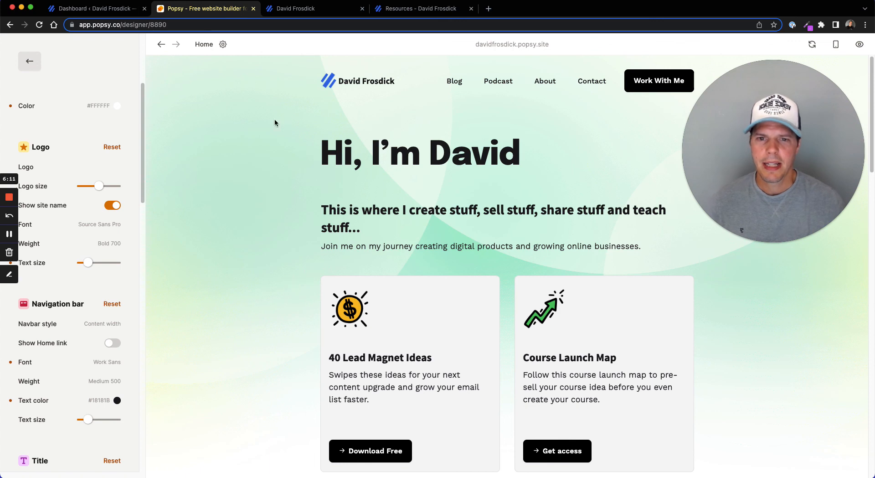
{"action": "scroll", "scroll_direction": "down", "scroll_amount": 3}
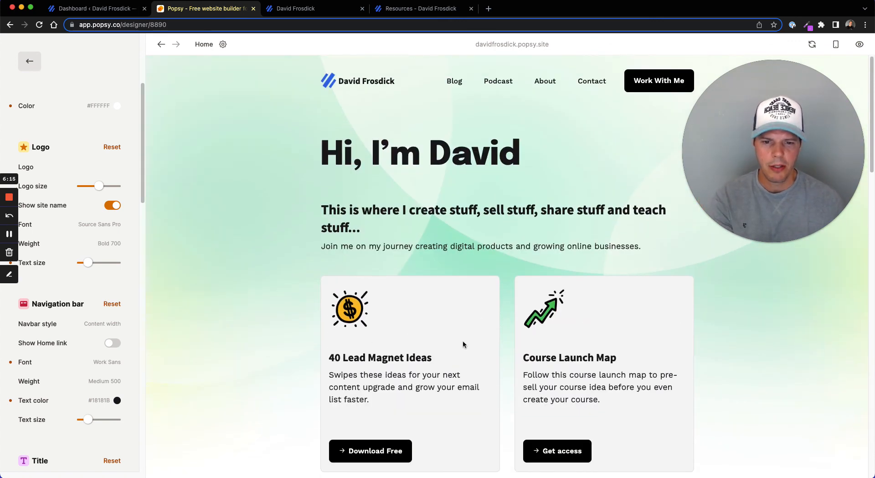
{"action": "scroll", "scroll_direction": "down", "scroll_amount": 3}
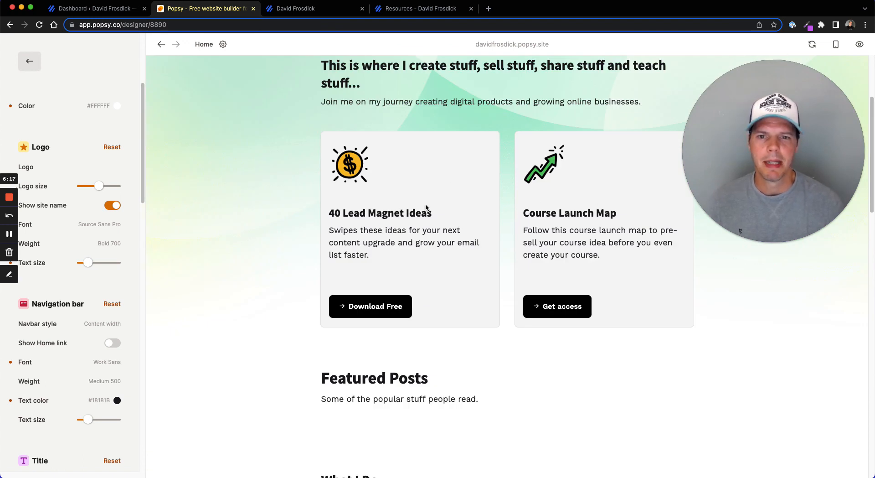
{"action": "mouse_move", "coordinate": [272, 211]}
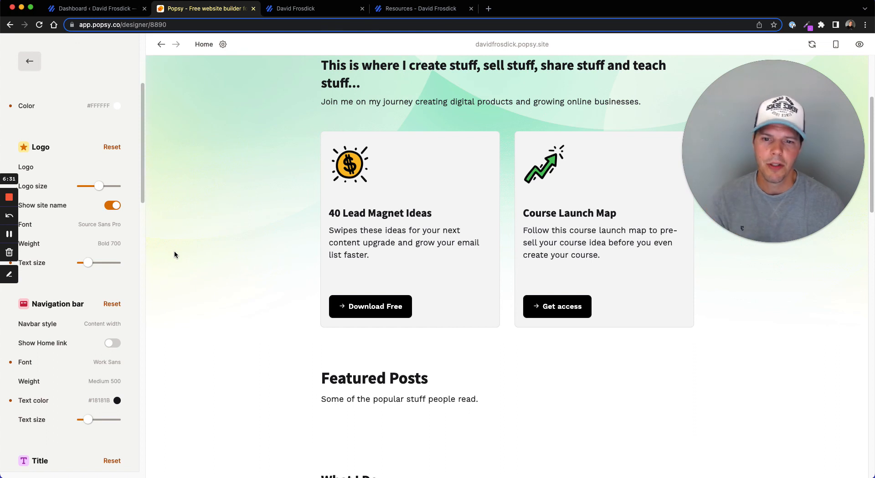
{"action": "mouse_move", "coordinate": [216, 258]}
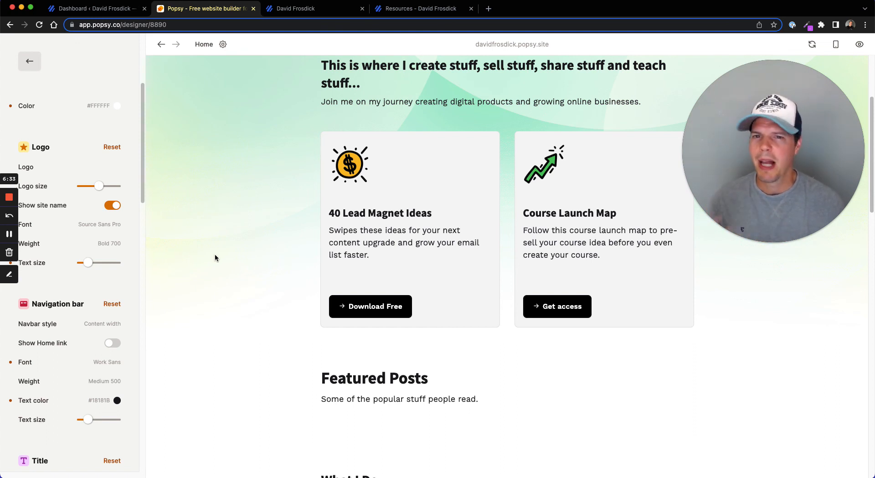
{"action": "scroll", "scroll_direction": "down", "scroll_amount": 3}
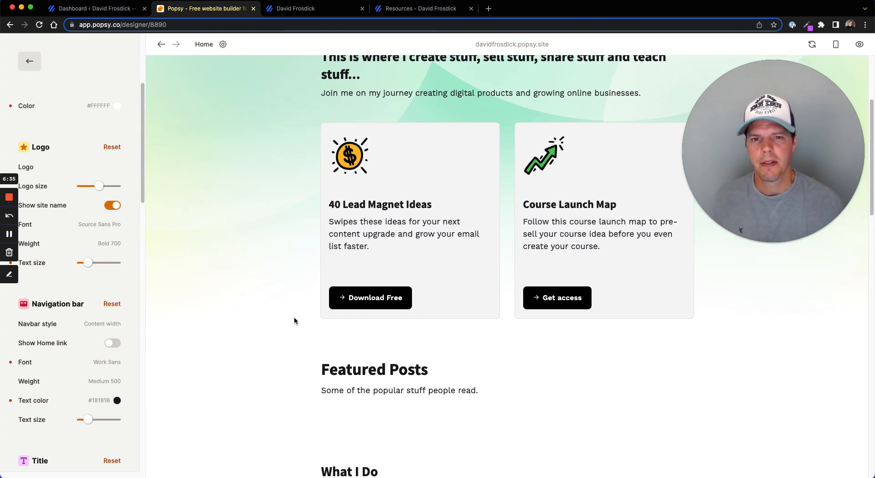
{"action": "scroll", "scroll_direction": "down", "scroll_amount": 3}
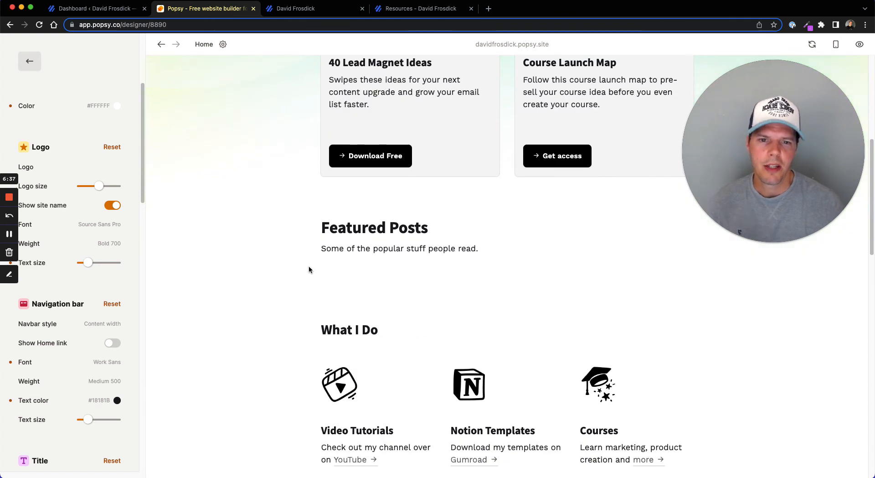
{"action": "scroll", "scroll_direction": "down", "scroll_amount": 3}
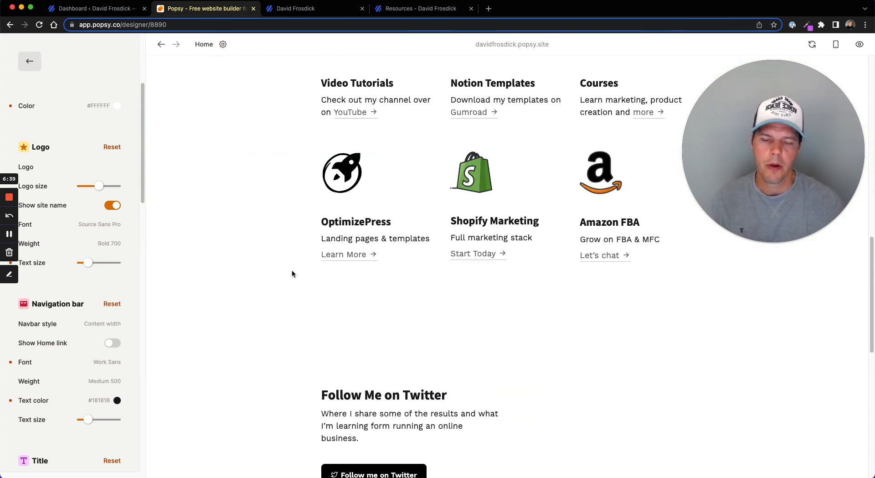
{"action": "scroll", "scroll_direction": "down", "scroll_amount": 3}
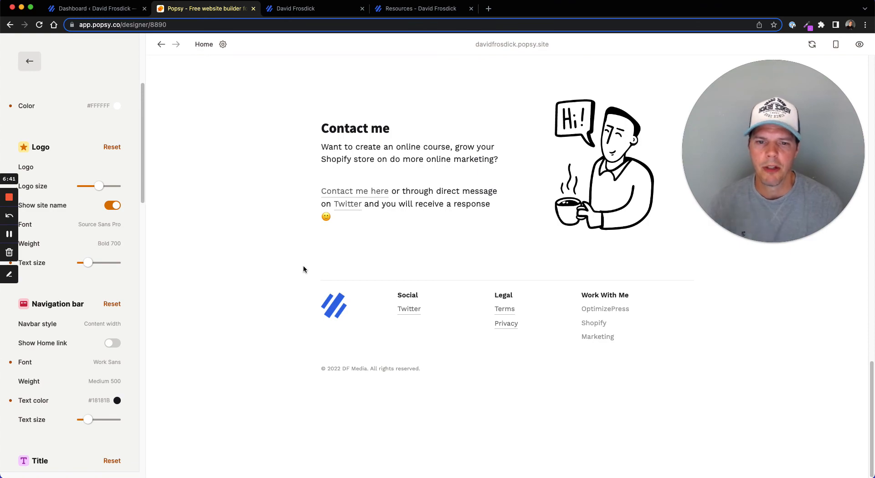